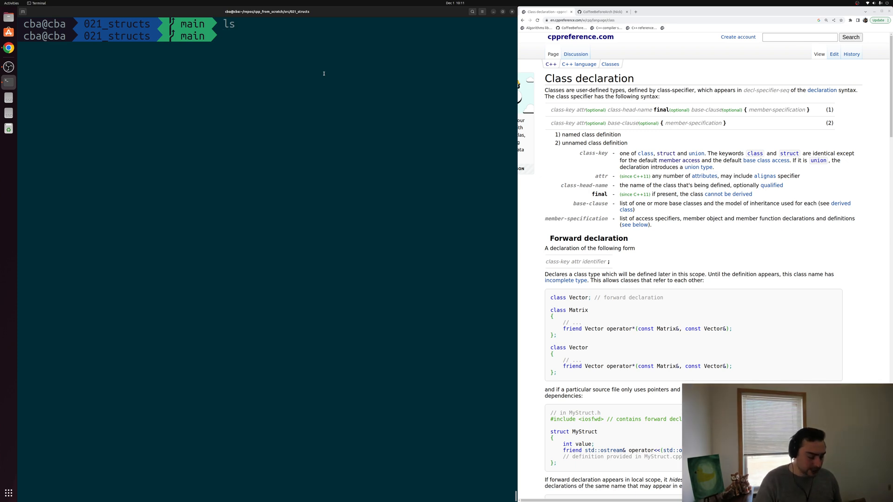
# Run `vim structs.cpp` at the shell to create and open the new file
pyautogui.write('vim')
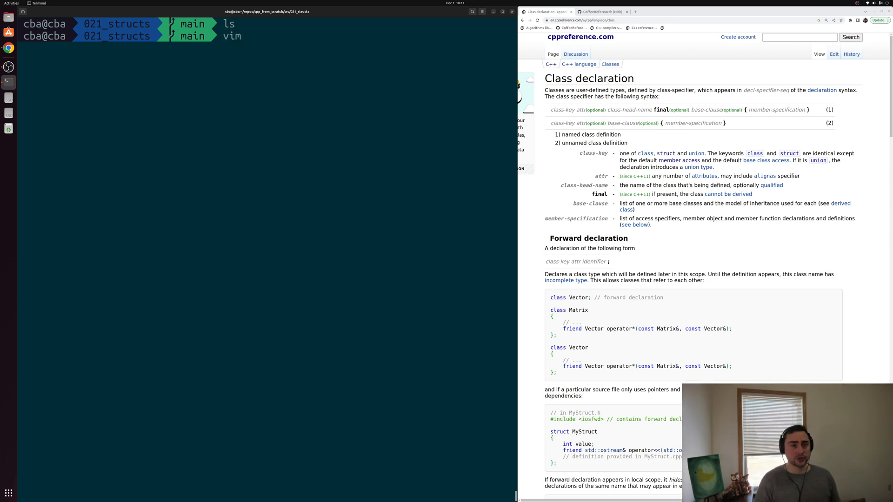
pyautogui.write('struc')
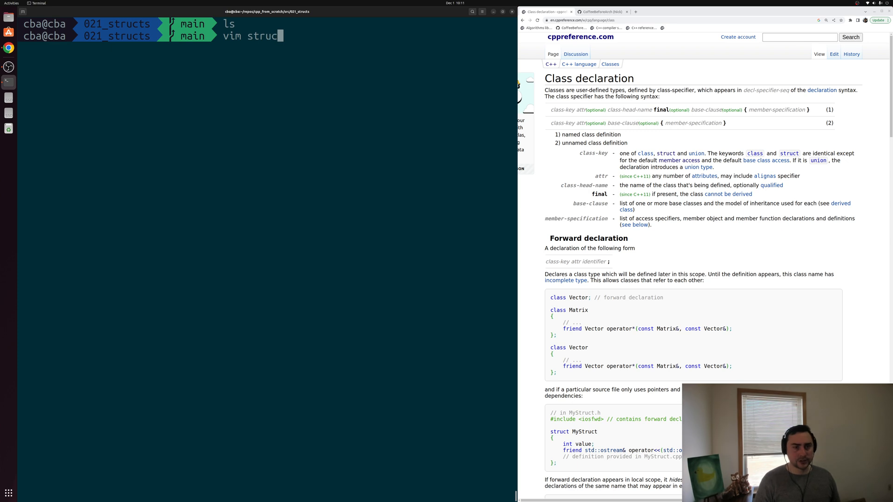
pyautogui.press('Return')
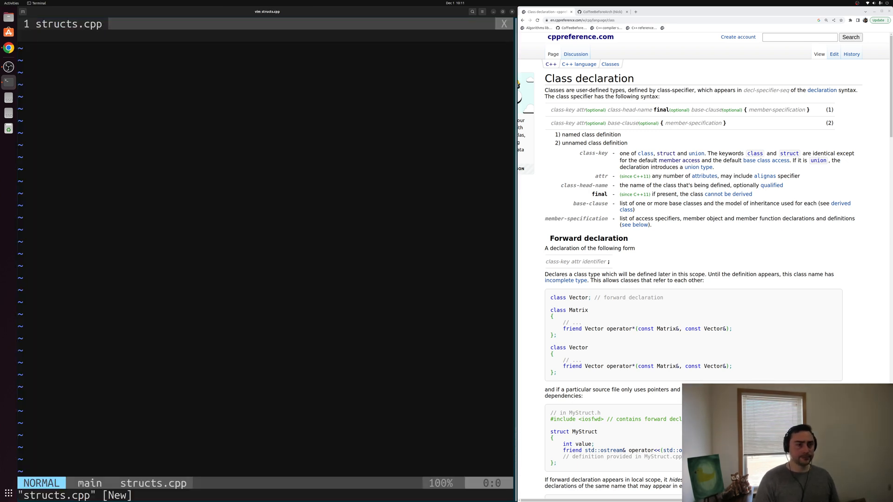
# Write `#include <iostream>` and an `int main()` that returns 0
pyautogui.write('#include <iostream>')
pyautogui.write('int m')
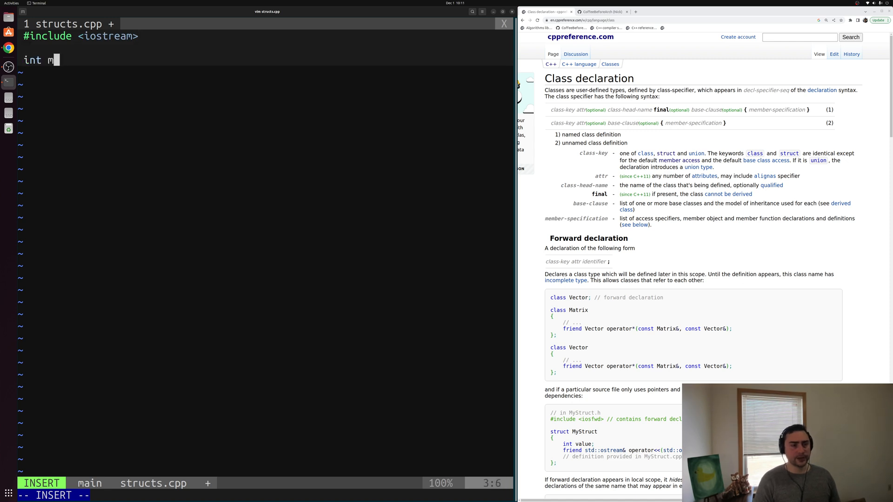
pyautogui.write('ain() {')
pyautogui.write('return 0')
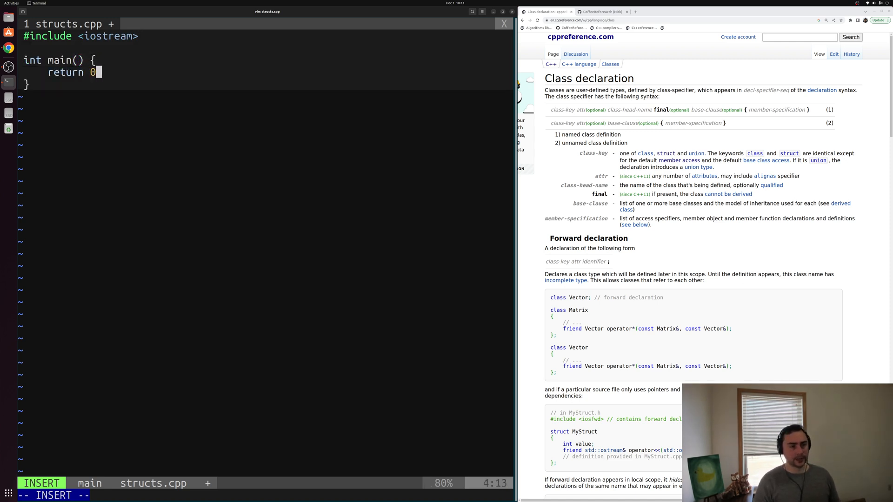
pyautogui.write(';')
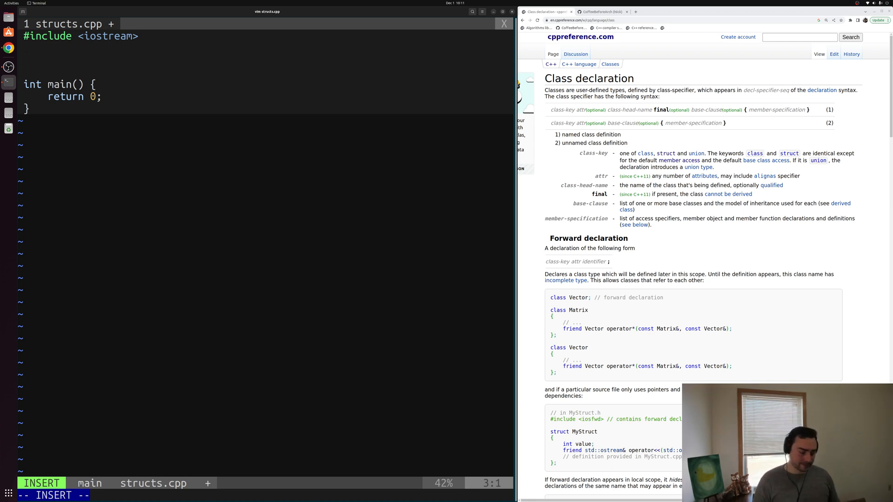
# Write an empty `struct Point { };` above main, save, and resume editing inside it
pyautogui.write('stru')
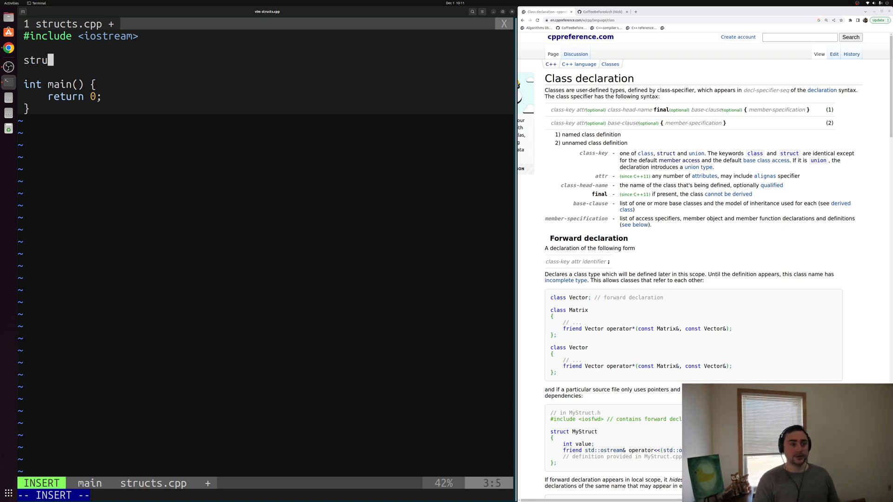
pyautogui.write('ct')
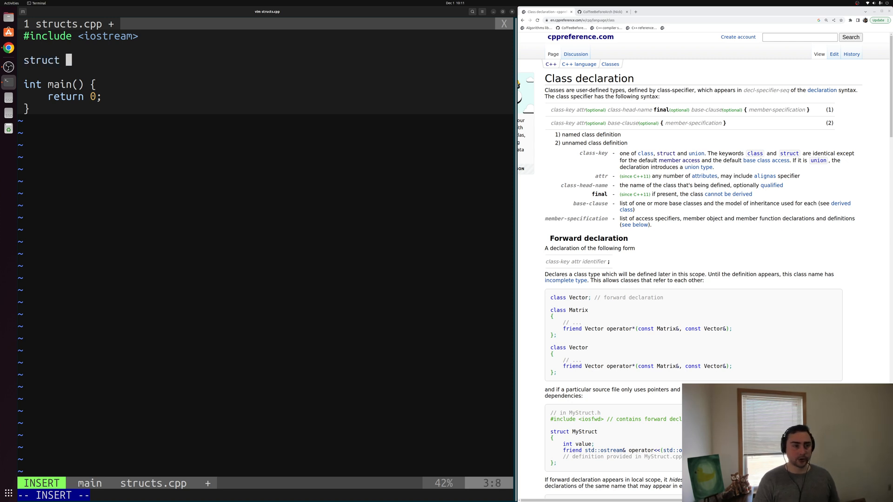
pyautogui.write('Point')
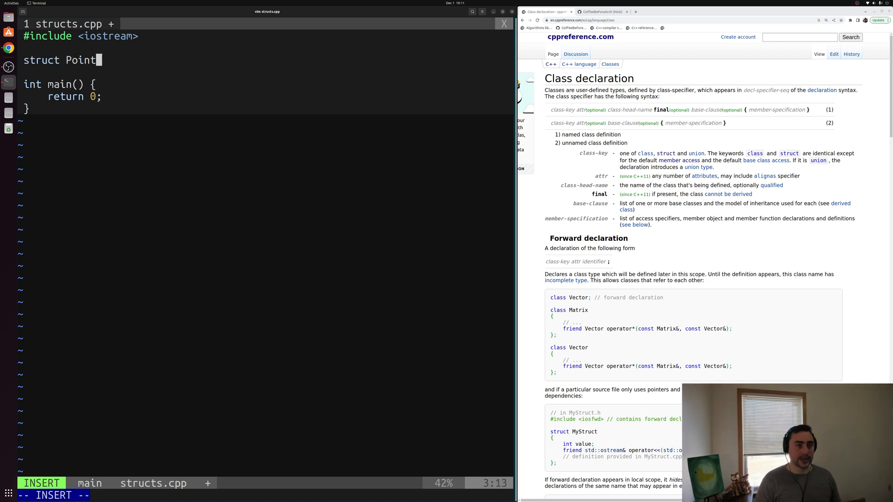
pyautogui.write('{\\n')
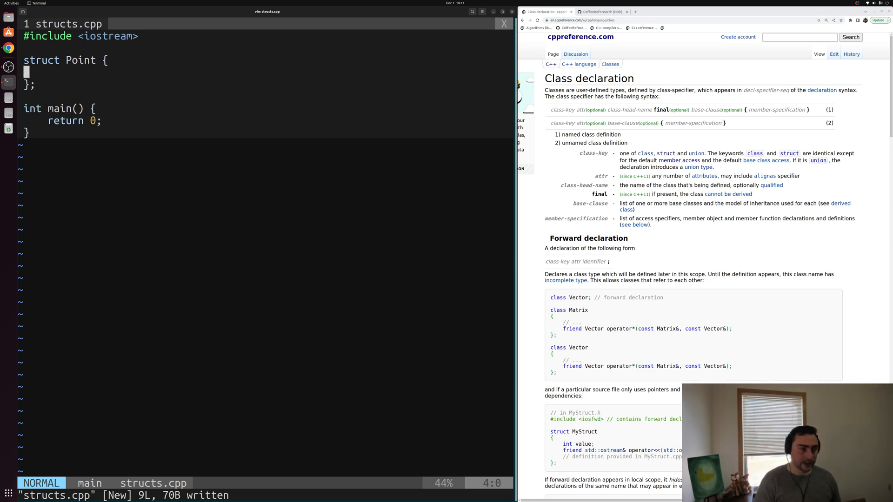
pyautogui.press('i')
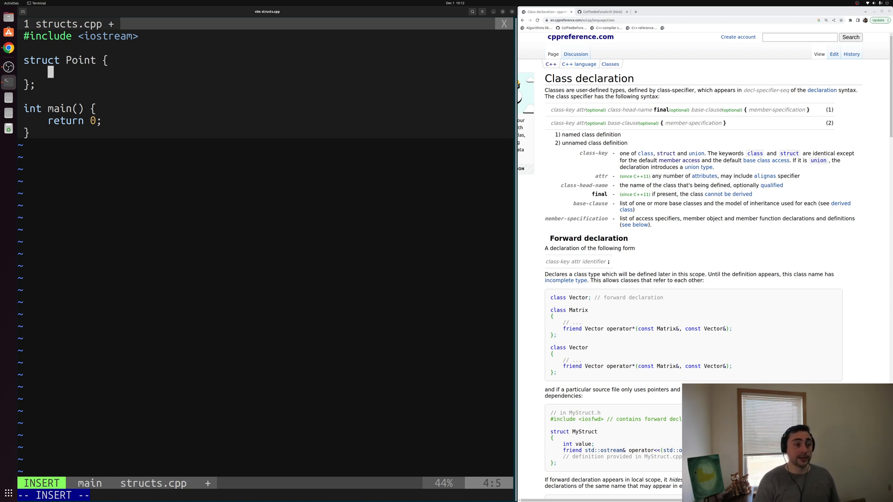
# Declare `int x;` and `int y;` members in the Point struct body
pyautogui.write('int x;')
pyautogui.write('int y;')
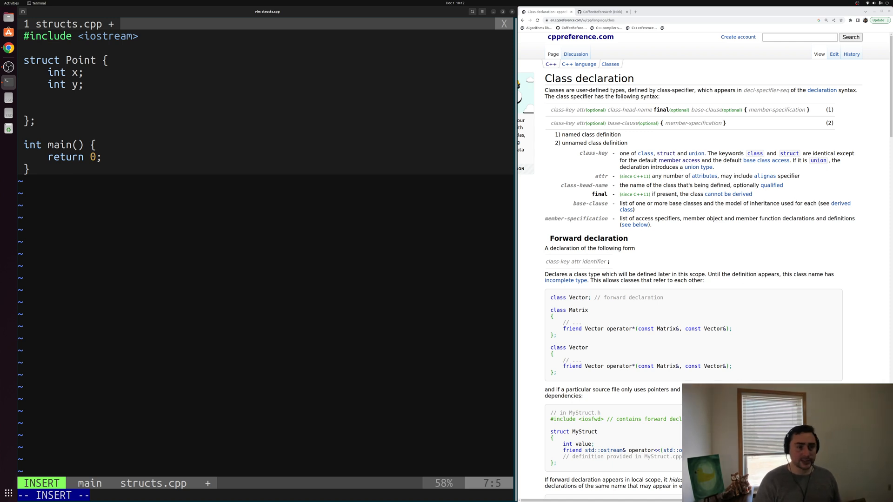
# Add a `void print()` member that prints the "x = " and "y = " lines, and save
pyautogui.write('void')
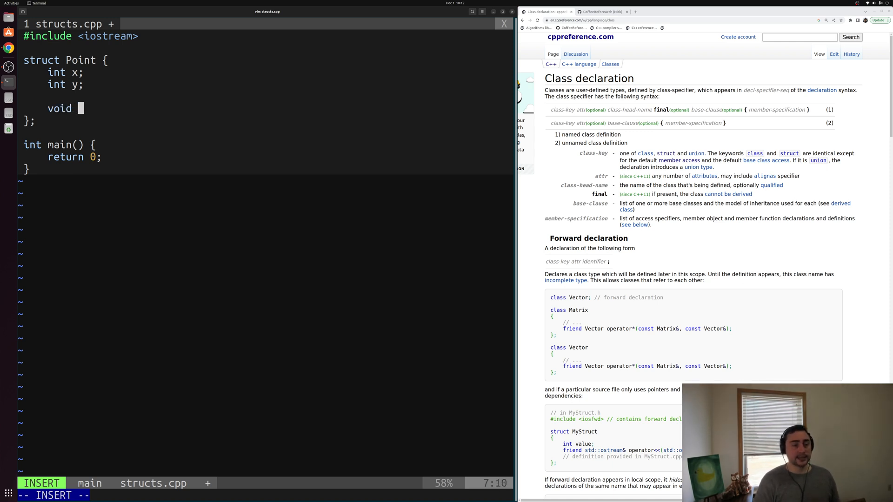
pyautogui.write('print() {')
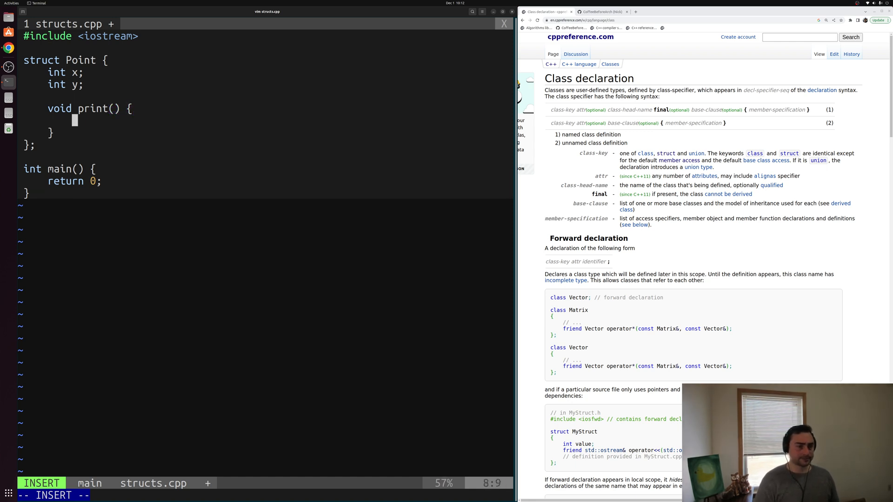
pyautogui.write('std::cout << "x = " << x << \'\\n\';')
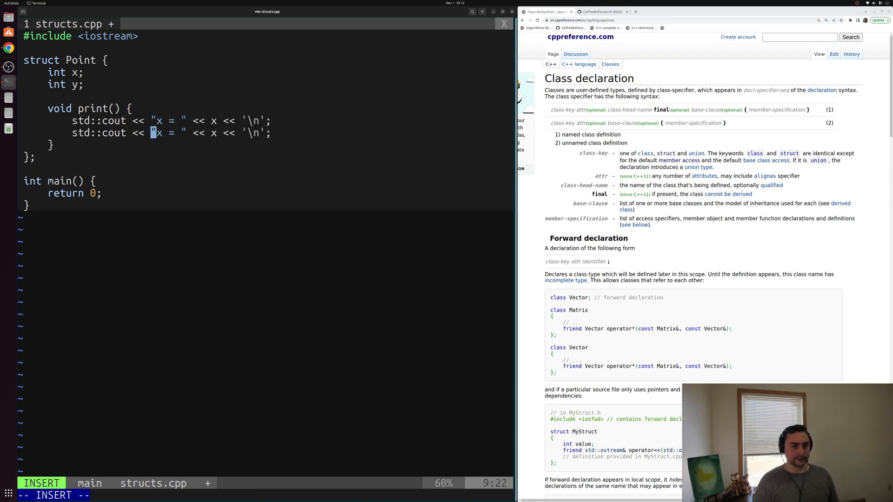
pyautogui.write('y')
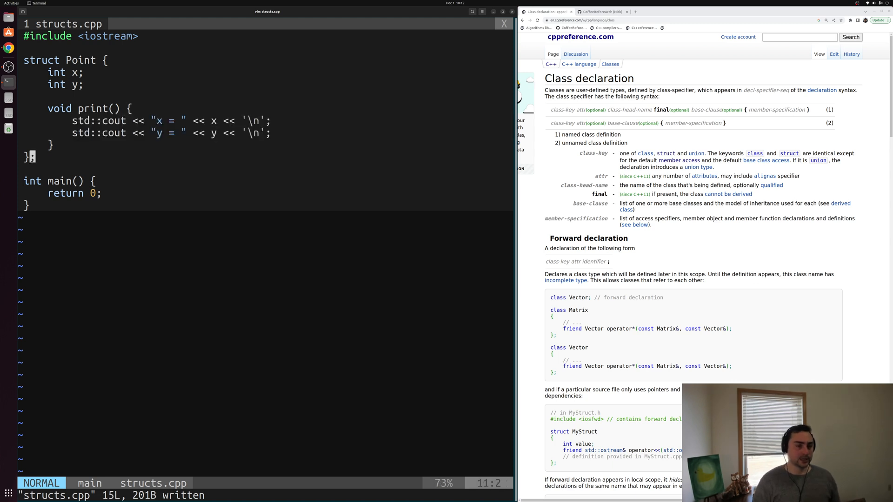
pyautogui.press('o')
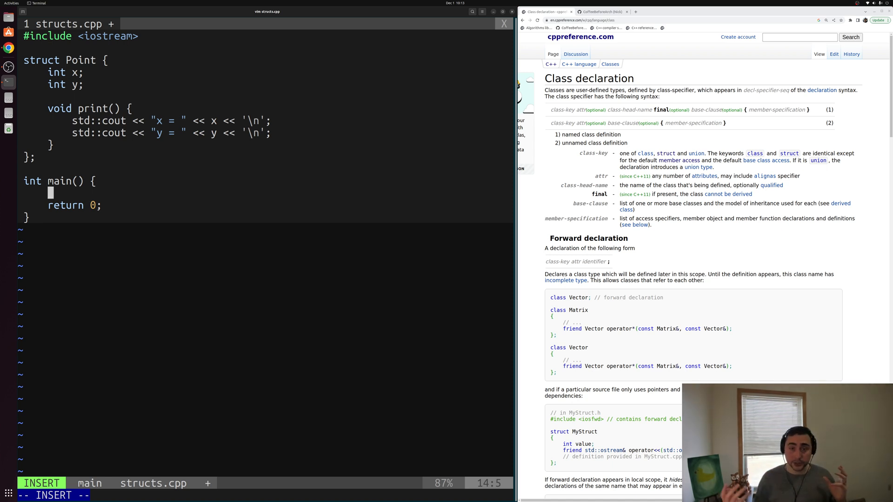
# Declare `Point p1;` in main with `p1.x = 10` and `p1.y = 20`
pyautogui.write('Point p1')
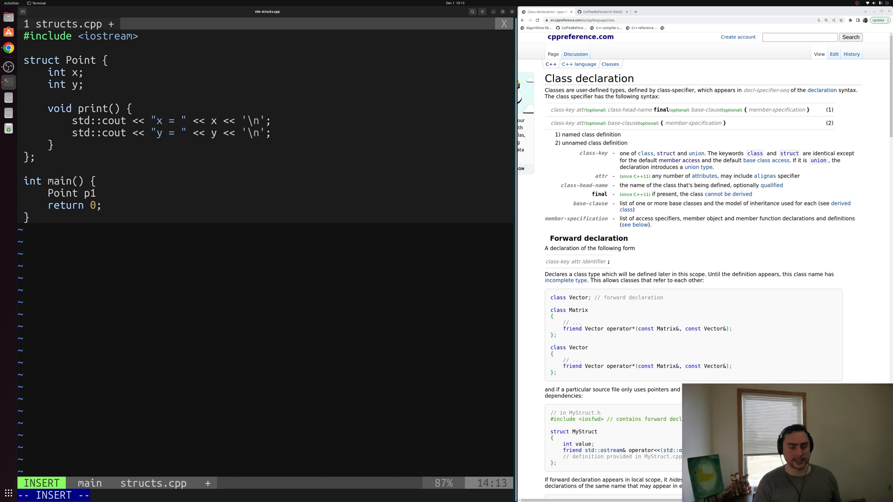
pyautogui.write(';')
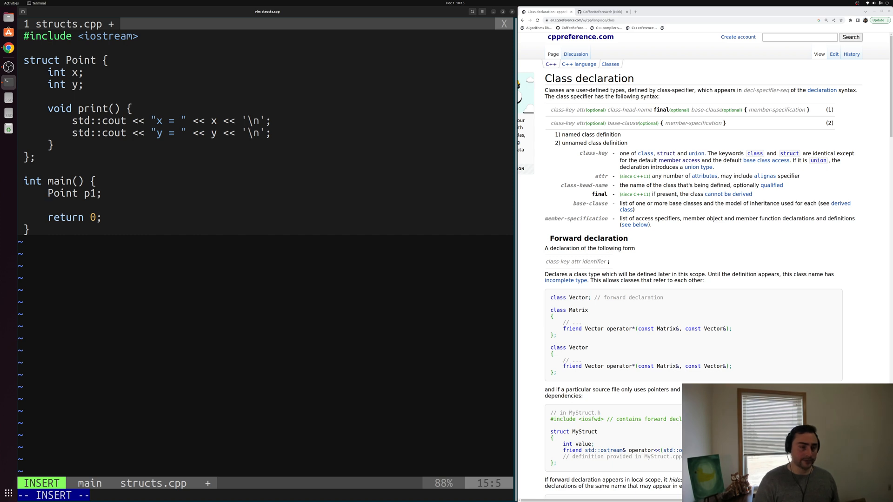
pyautogui.write('p1.x = 10')
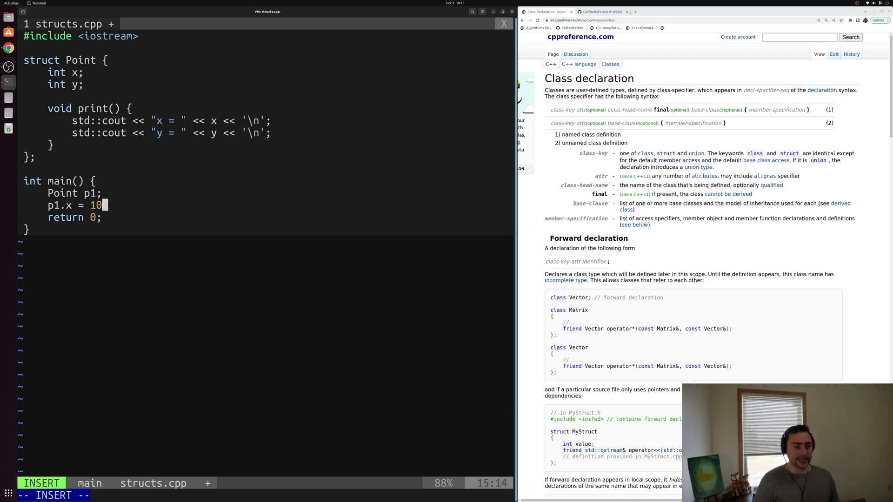
pyautogui.write('p1.y = 20;')
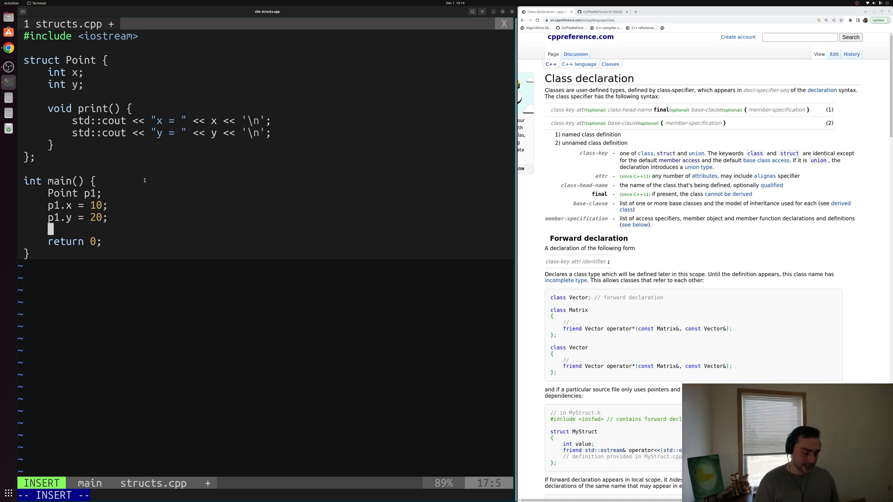
# Add a `p1.print();` call, save, and suspend Vim with Ctrl+Z
pyautogui.write('p1')
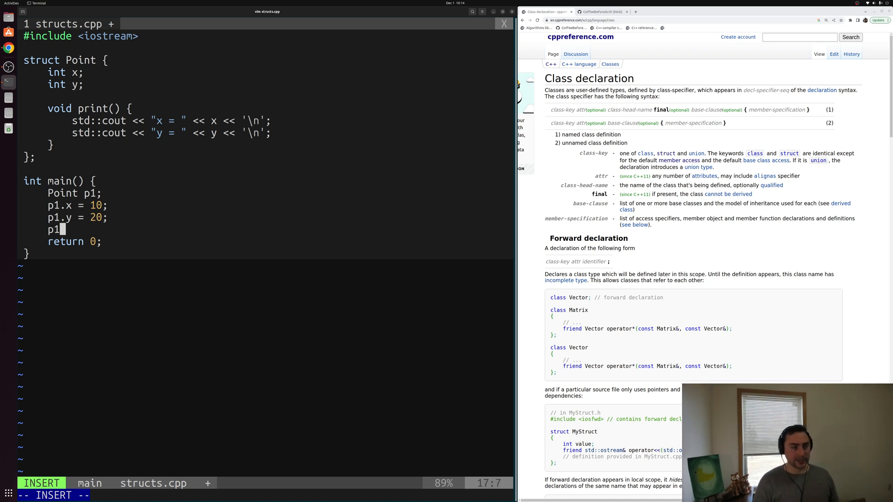
pyautogui.write('.print()')
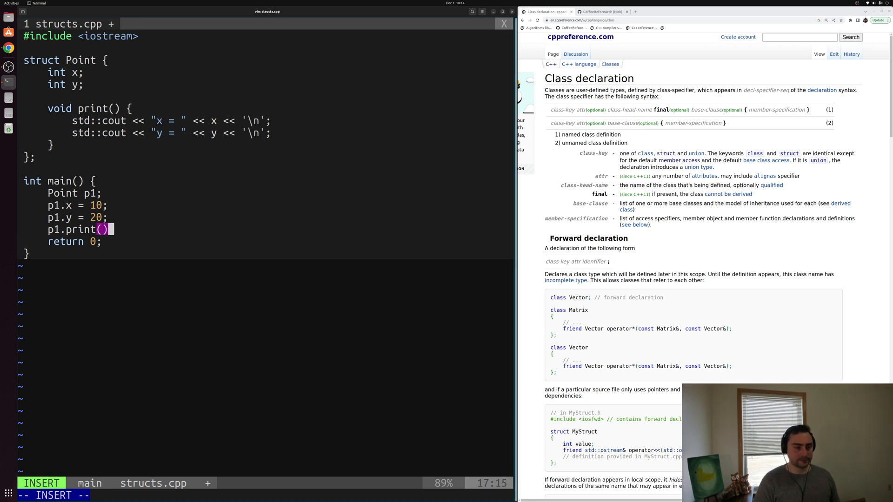
pyautogui.write(';')
pyautogui.write('g++')
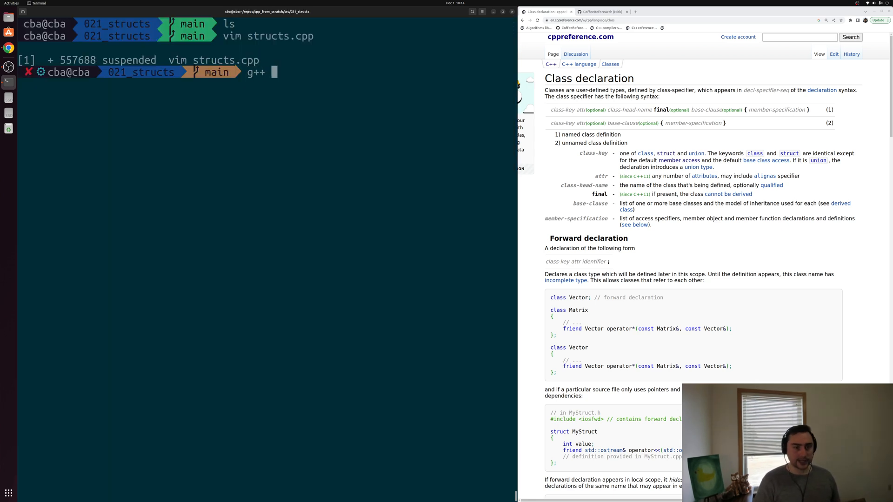
# Compile with `g++ structs.cpp -o structs`, run `./structs`, then return to Vim with fg
pyautogui.write('structs.cpp -o')
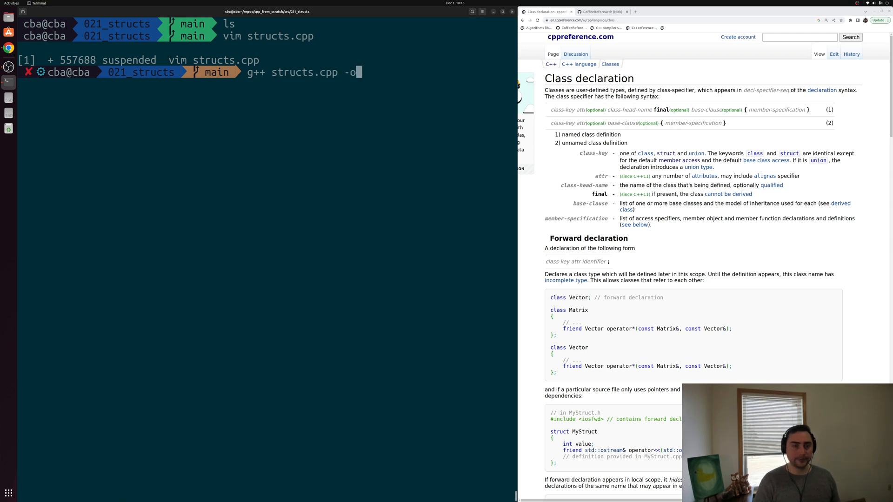
pyautogui.write('struct')
pyautogui.write('ls')
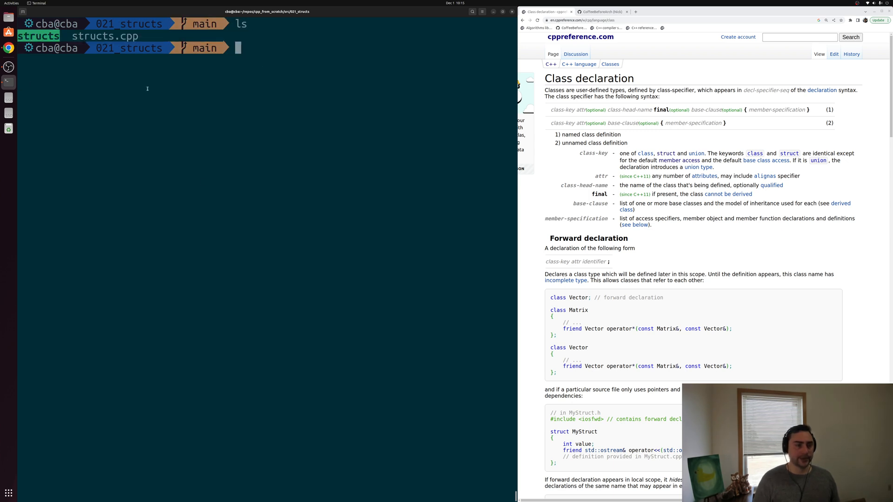
pyautogui.write('./structs')
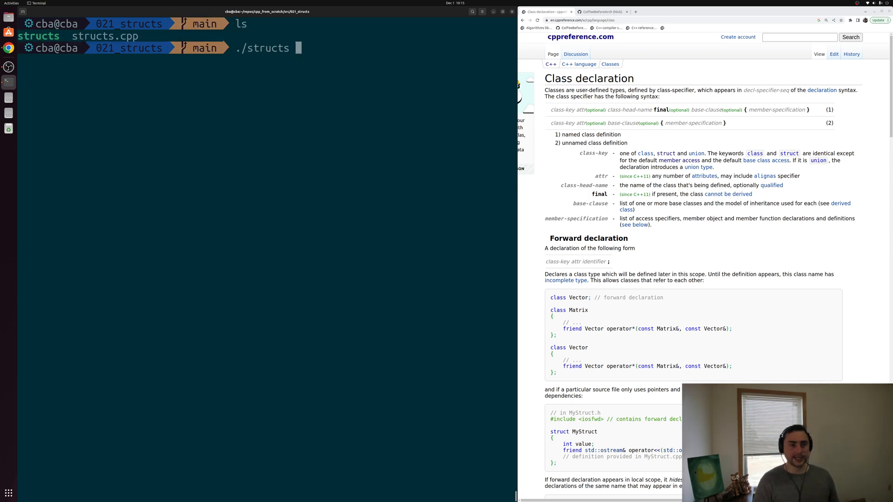
pyautogui.press('Return')
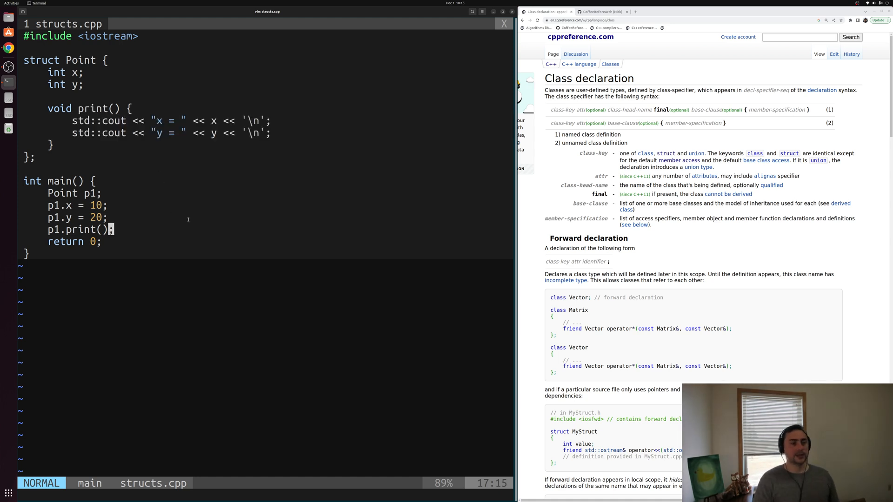
# Add `Point p2;` with `p2.x = 5`, `p2.y = -5`, and a `p2.print();` call
pyautogui.press('i')
pyautogui.write('Point')
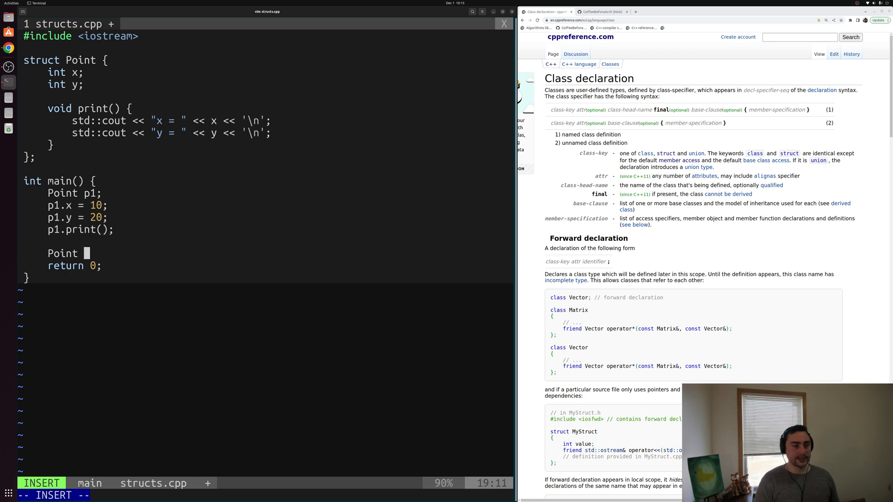
pyautogui.write('p2;')
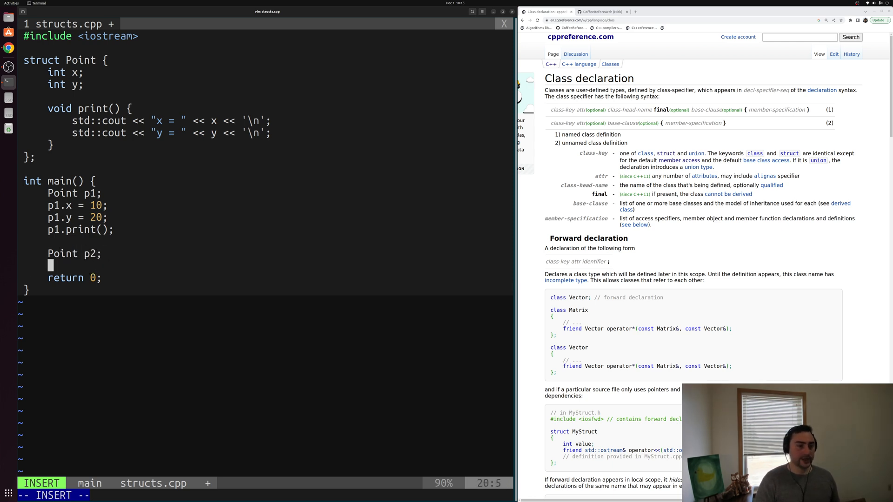
pyautogui.write('p2.x =')
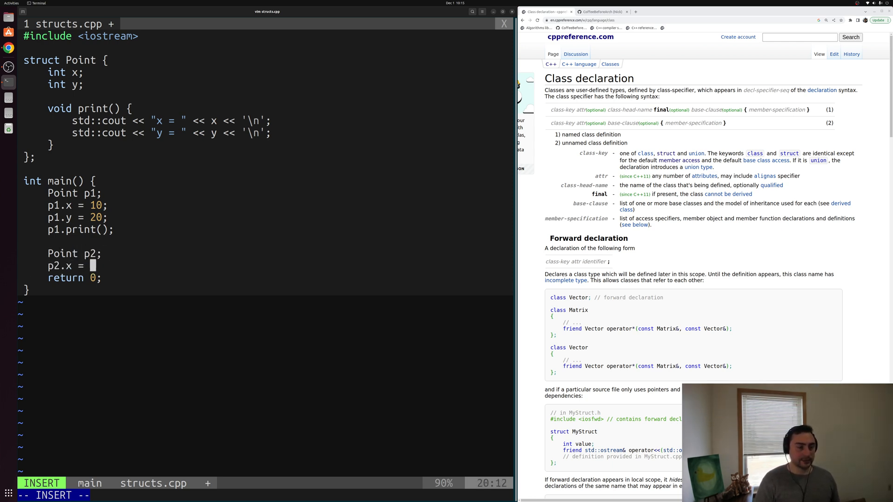
pyautogui.write('5;')
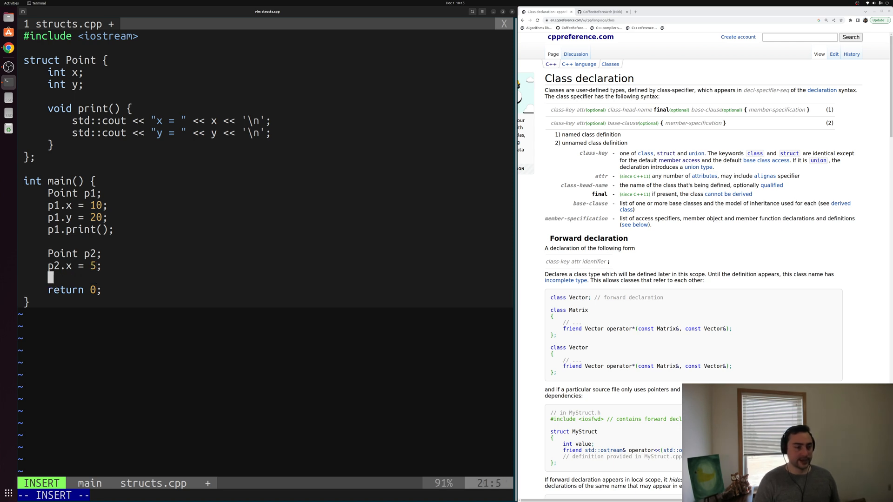
pyautogui.write('p2.')
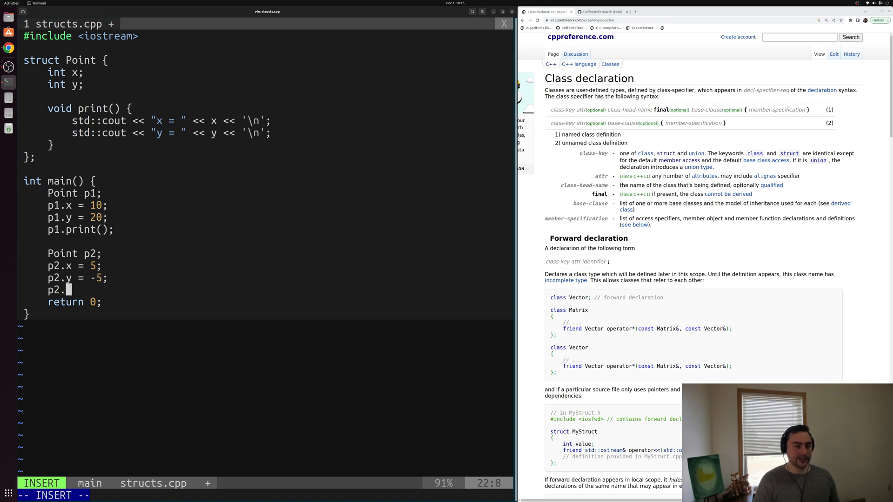
pyautogui.write('print();')
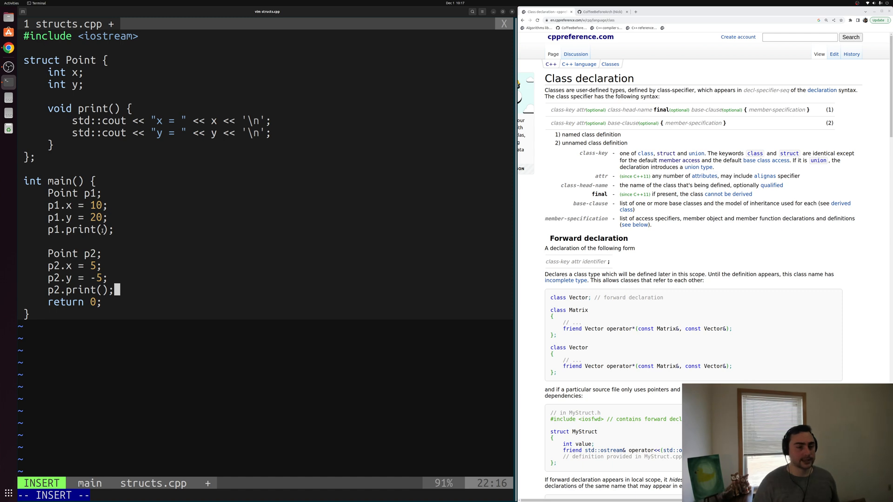
# Recompile and run structs, printing x = 10, y = 20, x = 5, y = -5
pyautogui.press('Escape')
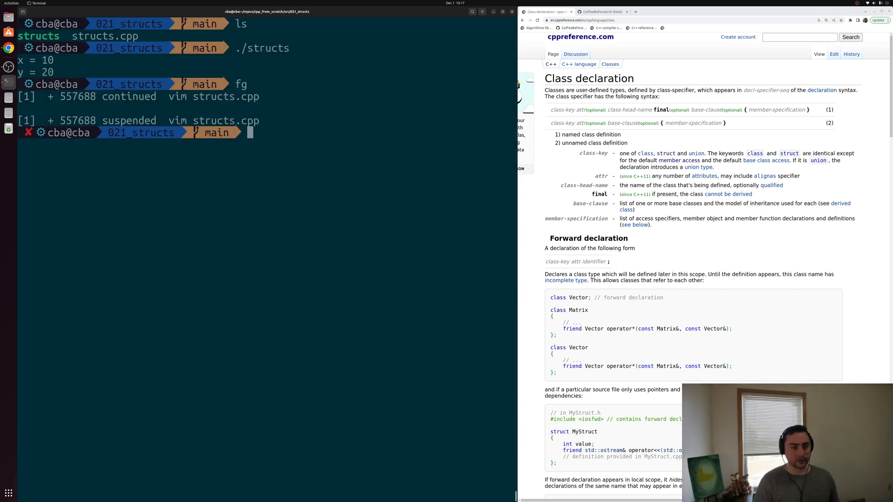
pyautogui.write('g++ structs.cpp -o structs')
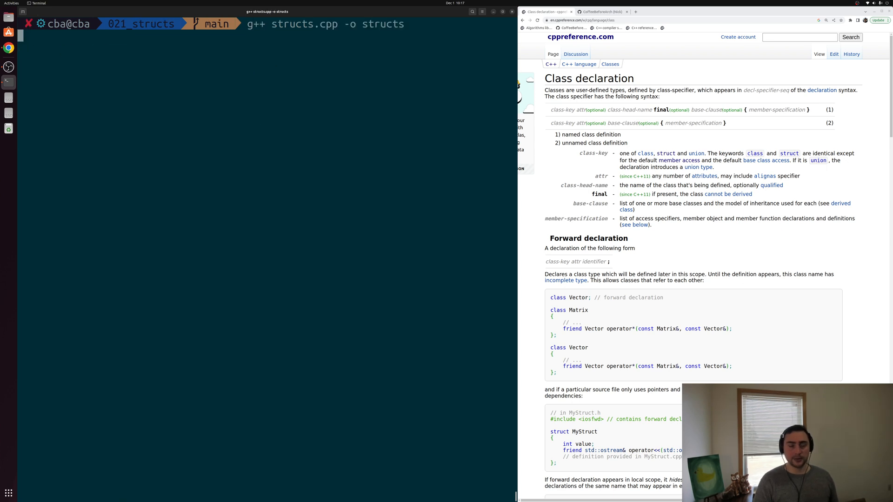
pyautogui.write('./structs')
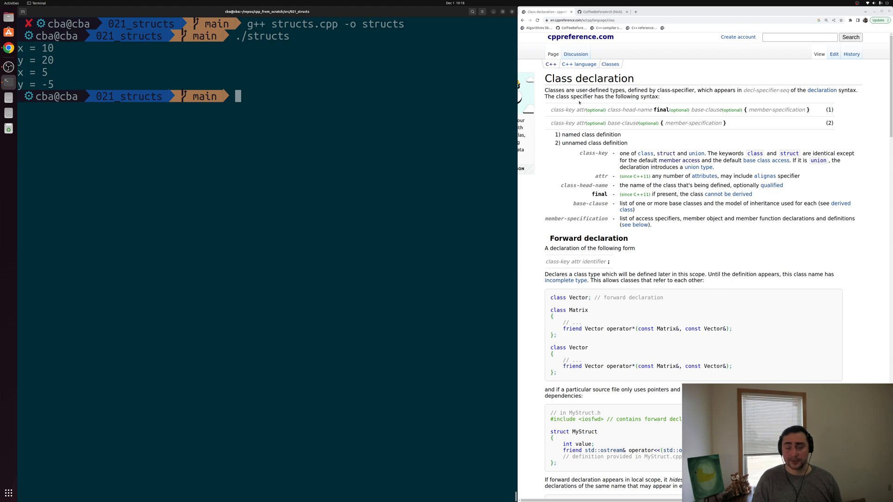
pyautogui.click(601, 11)
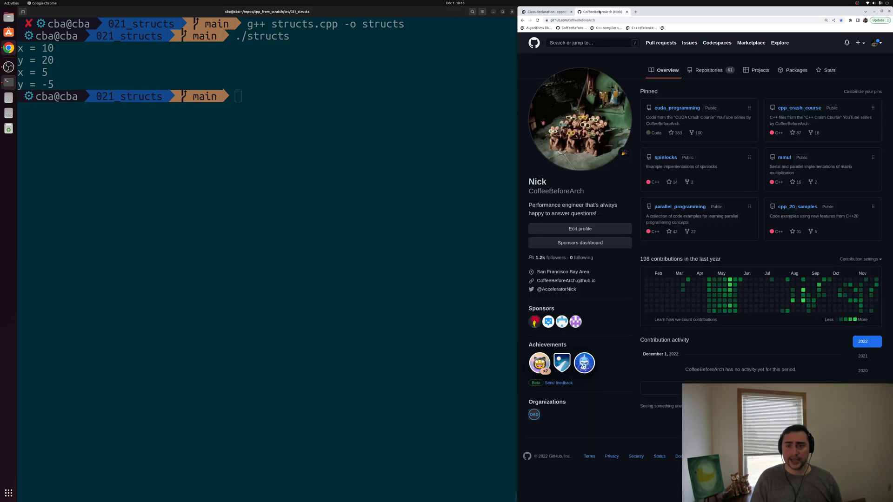
pyautogui.moveTo(357, 150)
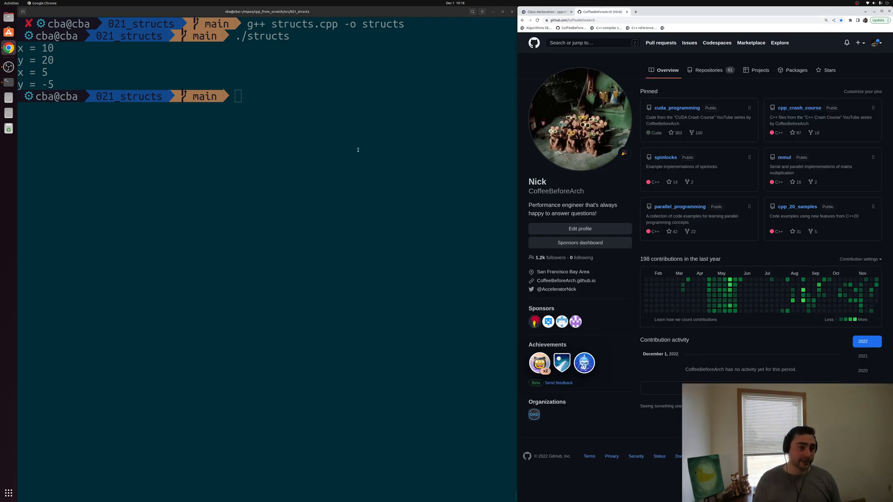